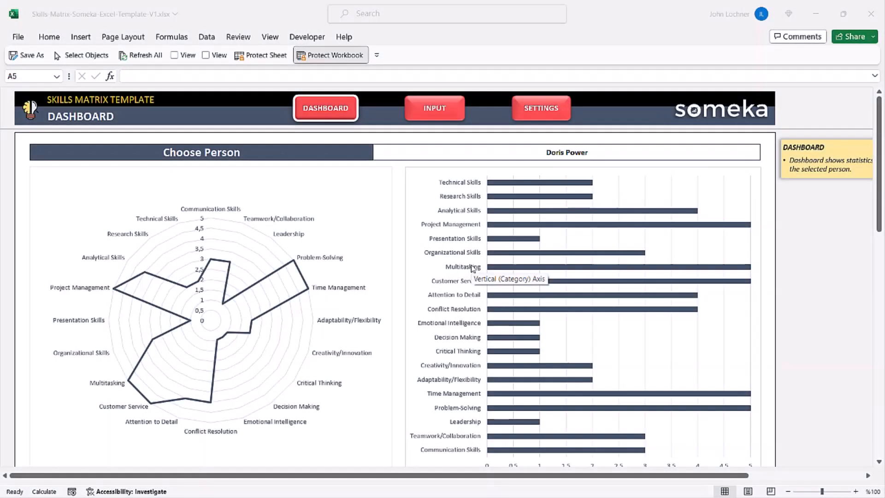
mouse_move(282, 184)
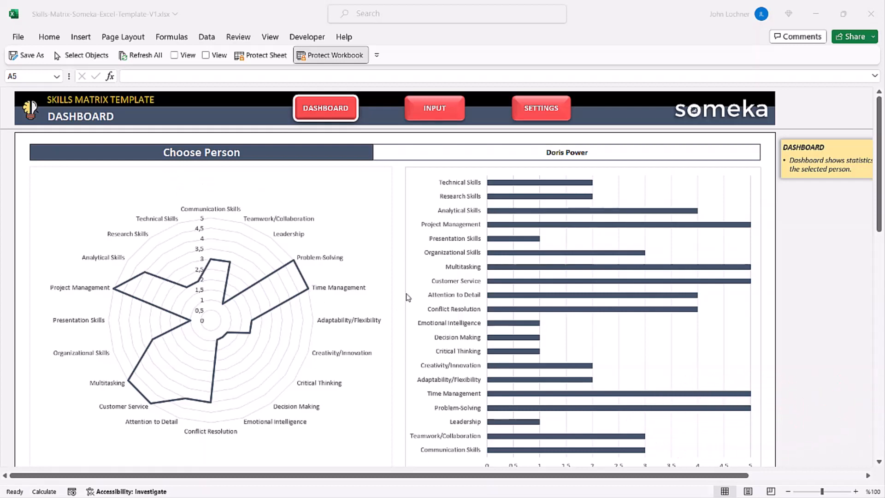
mouse_move(506, 238)
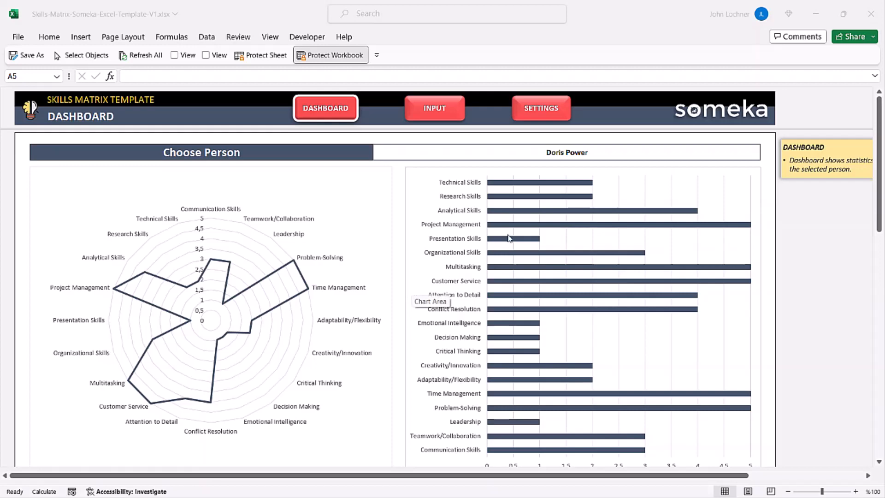
mouse_move(450, 195)
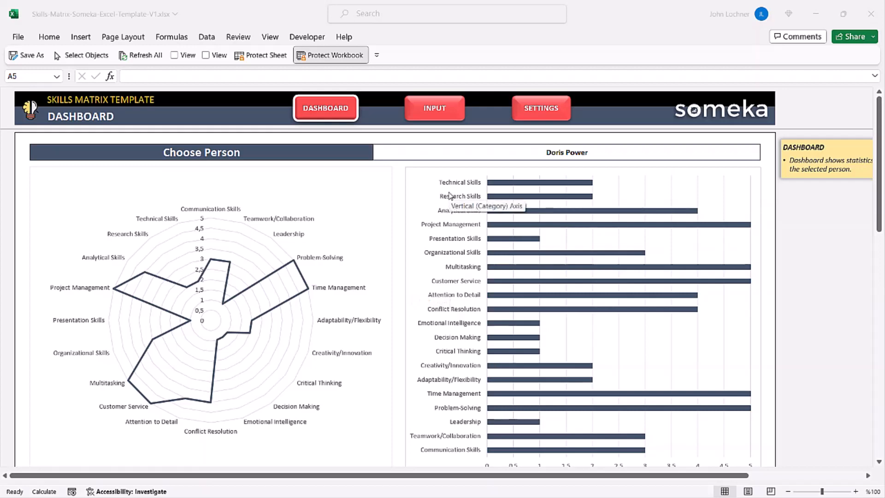
Add 'New Department' below Accounting and 'Other Skill' below Technical Skills on the Settings sheet.
click(539, 108)
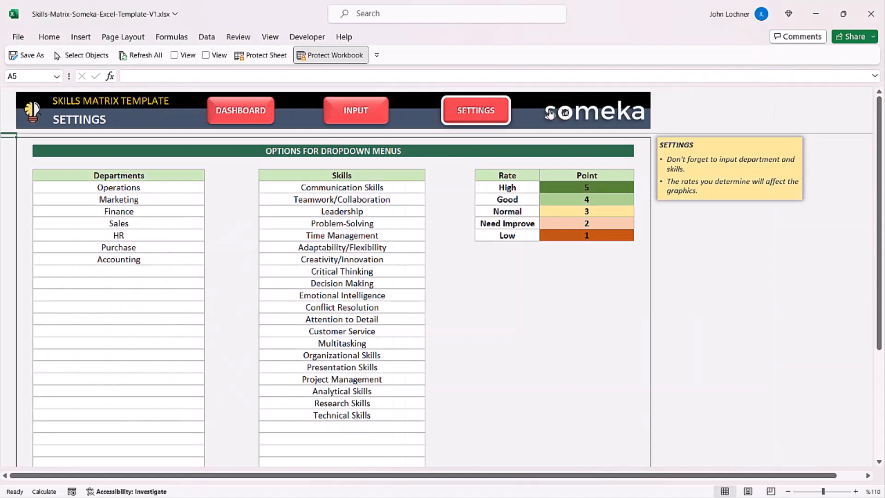
click(119, 187)
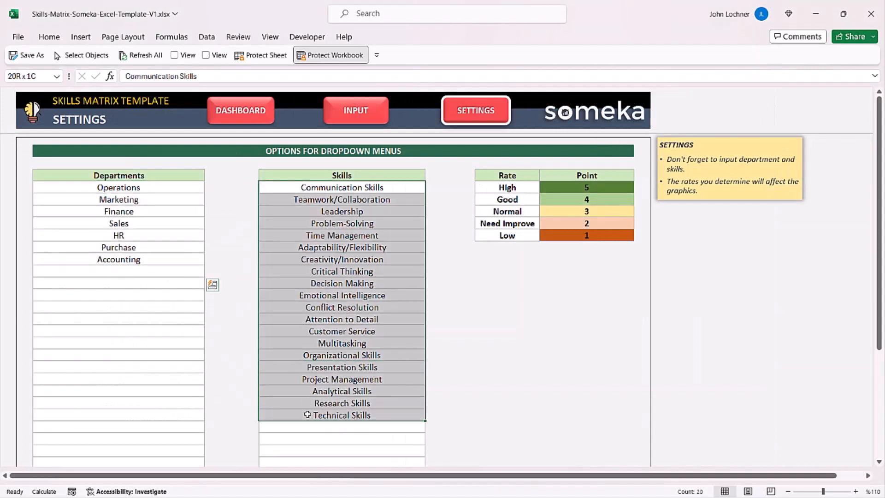
text(New Department)
click(341, 426)
text(Other Skil)
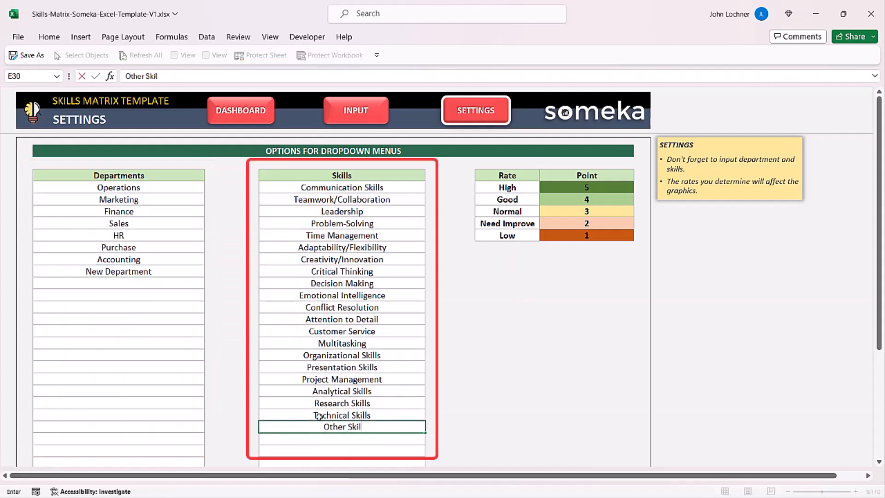
click(586, 187)
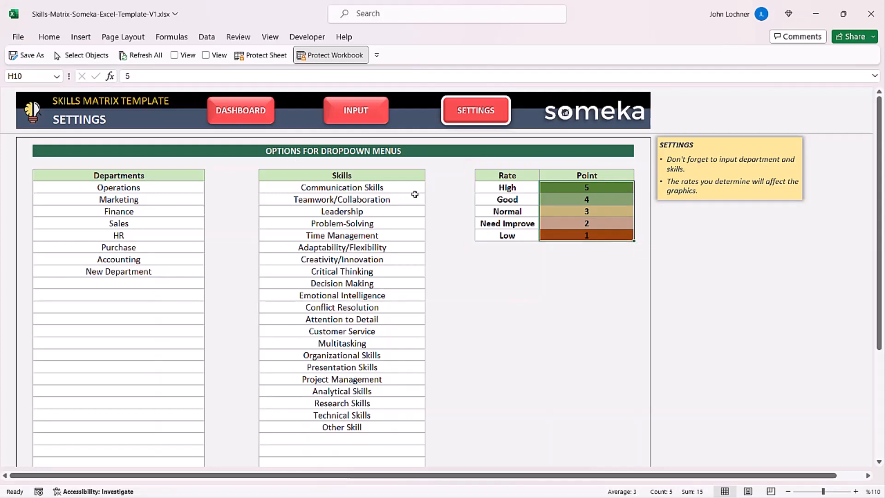
mouse_move(356, 110)
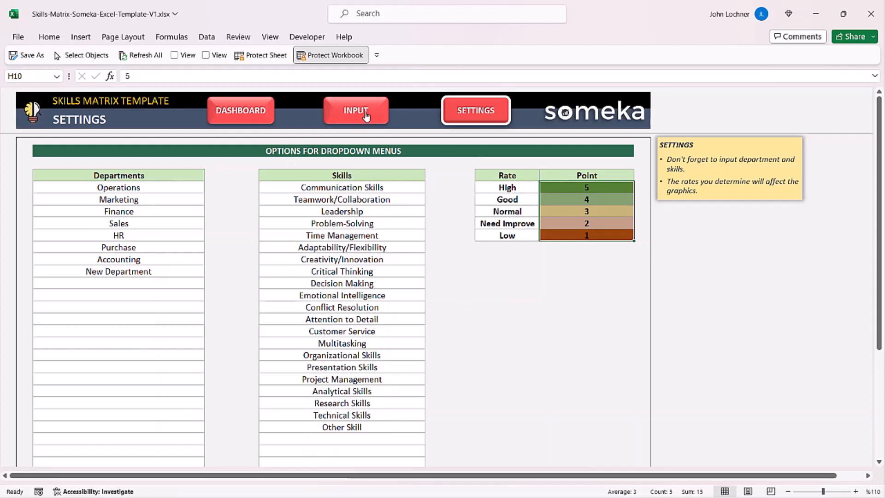
Enter employee 'John Doe' in the first empty Input row and assign him New Department from the dropdown.
click(356, 110)
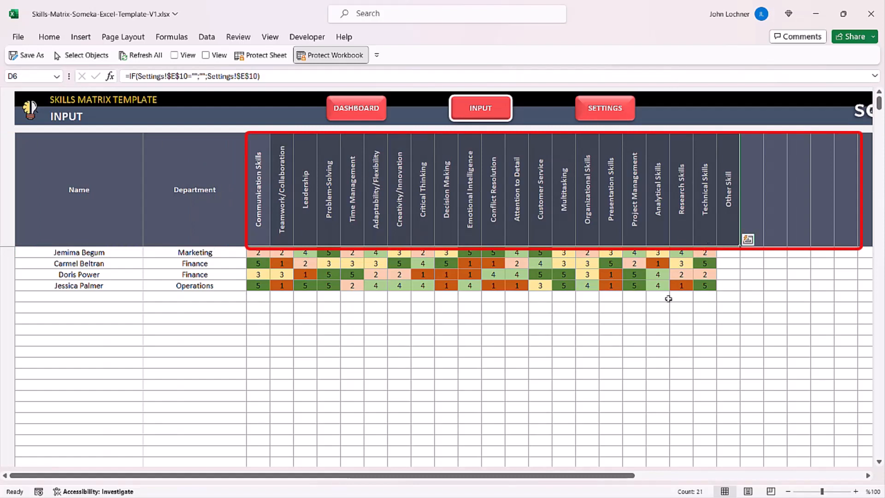
click(515, 350)
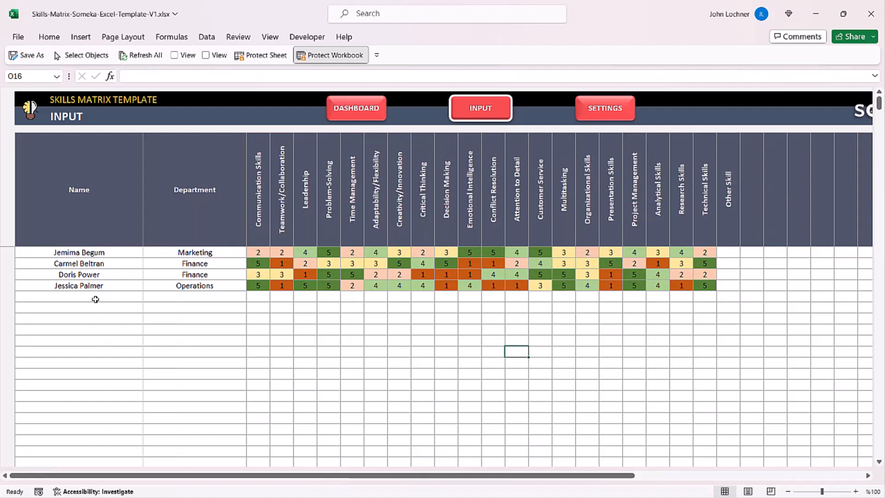
click(79, 297)
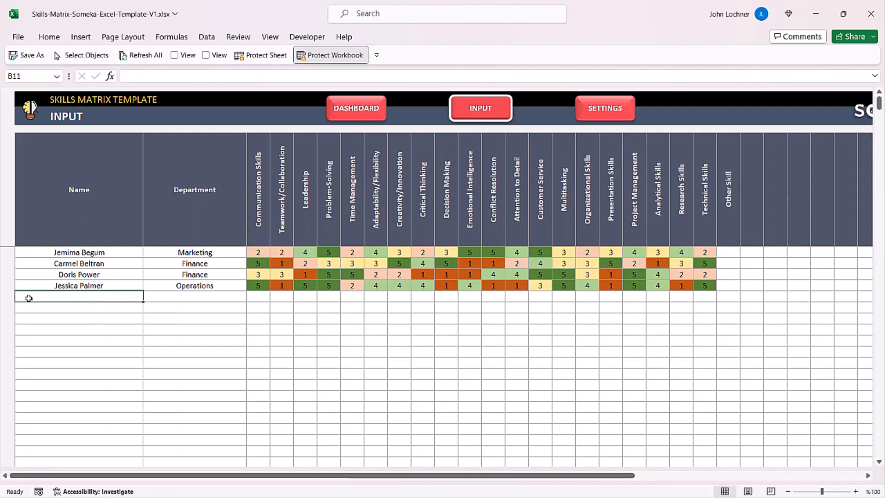
text(John Doe)
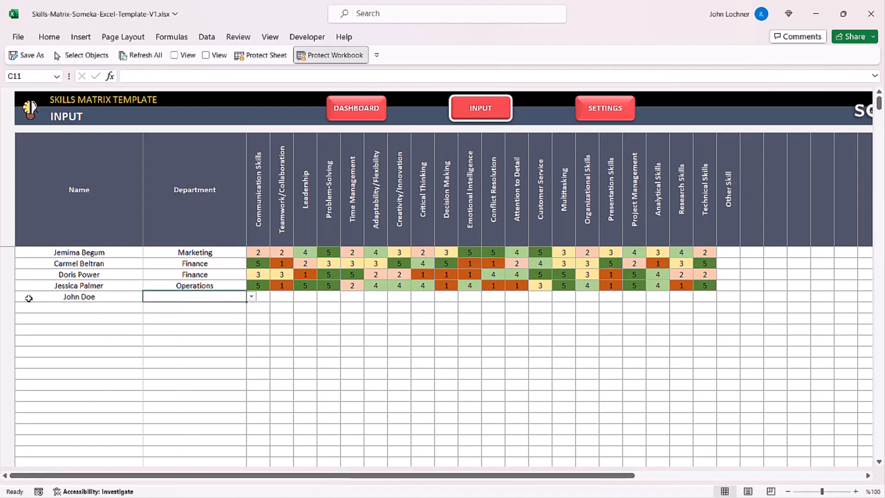
click(251, 296)
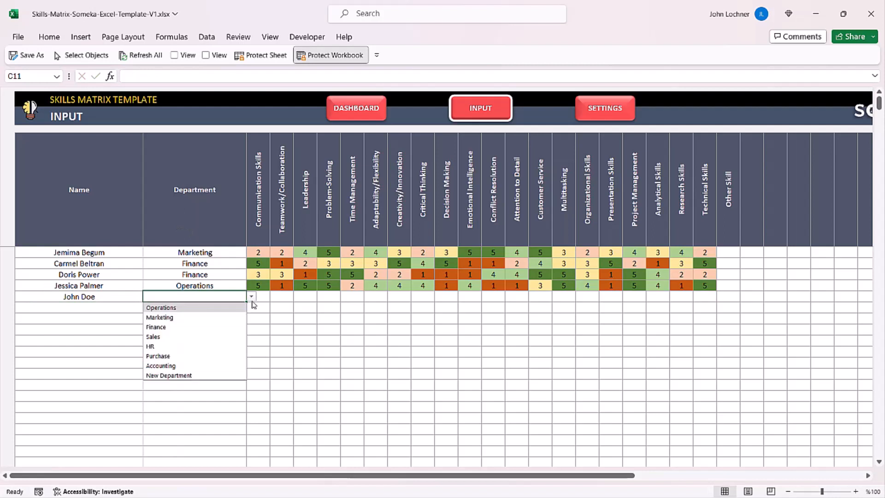
click(167, 375)
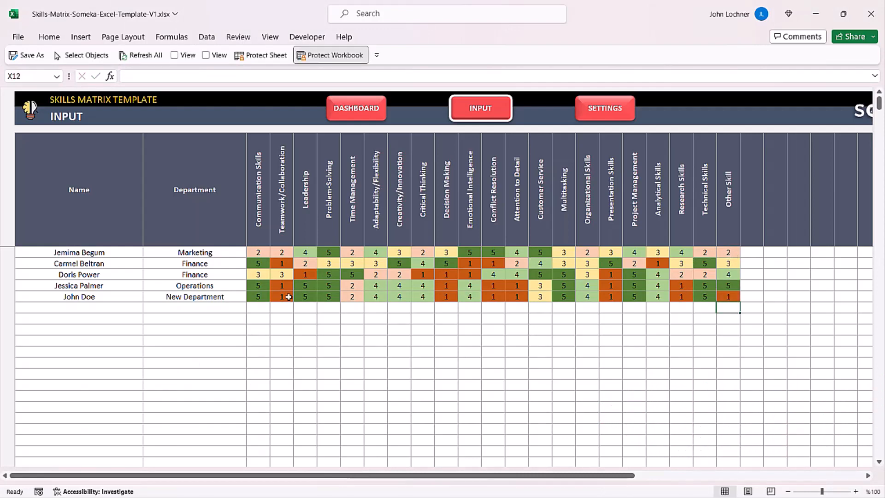
mouse_move(577, 231)
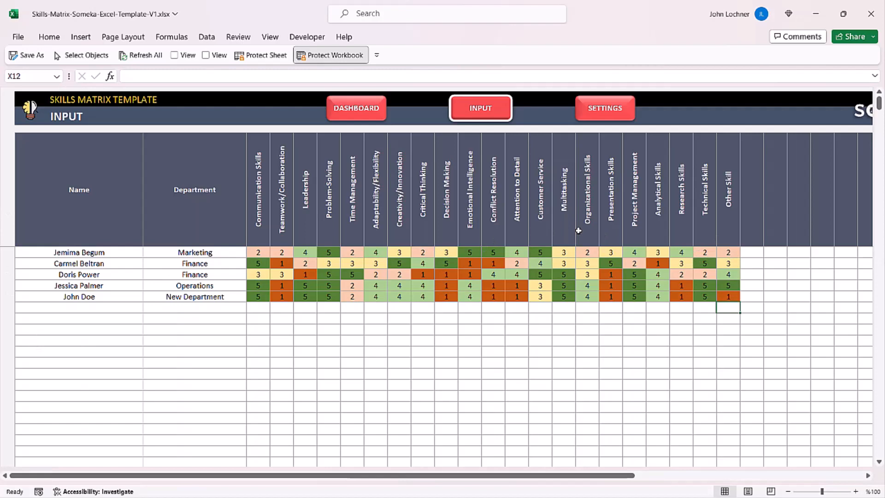
mouse_move(437, 266)
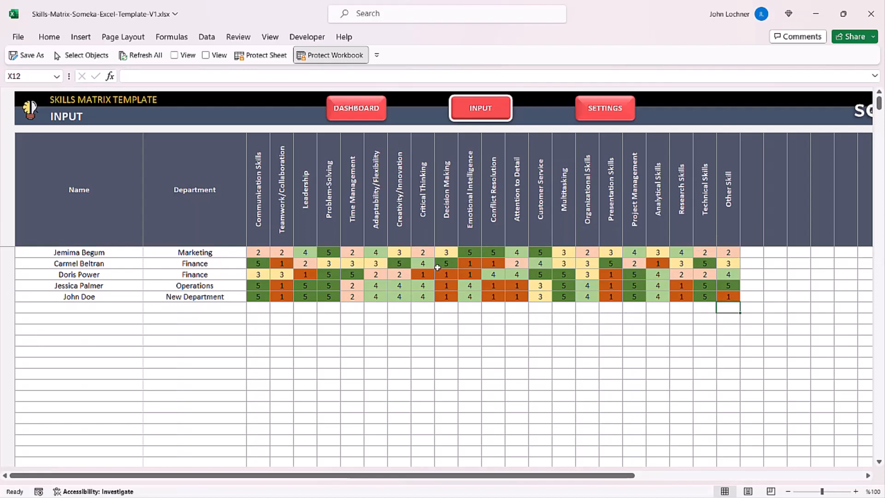
click(356, 108)
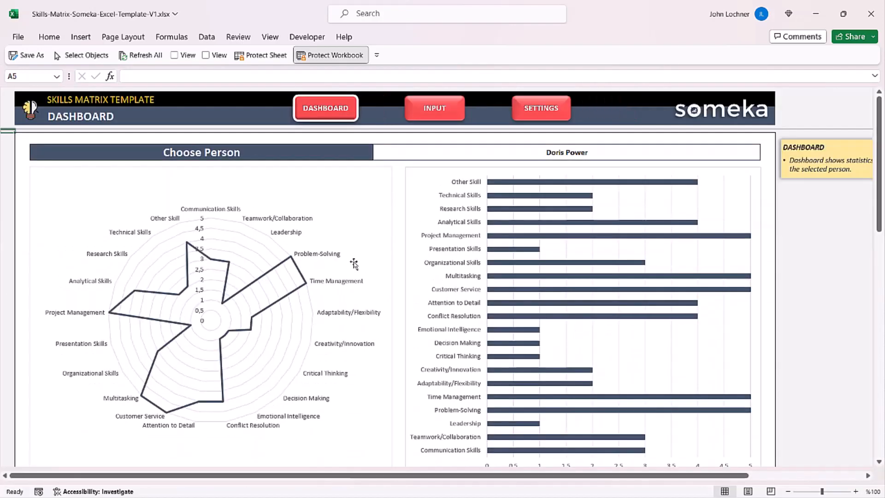
mouse_move(382, 225)
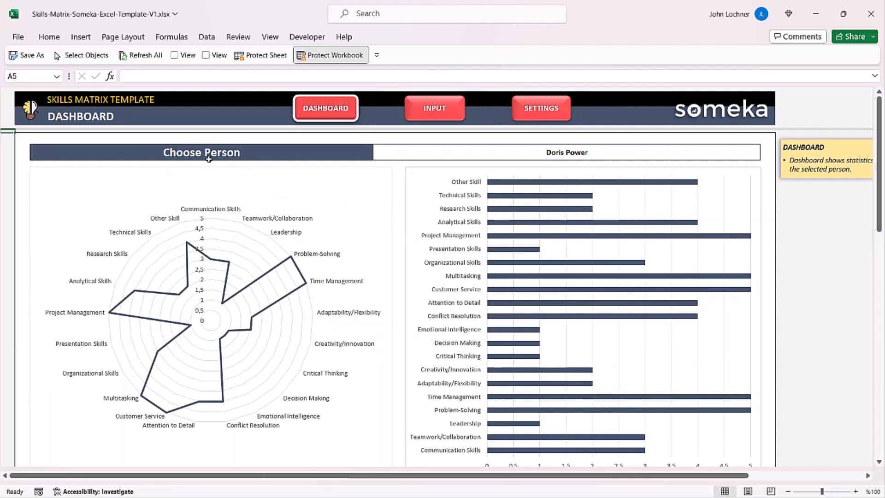
scroll(down, 3)
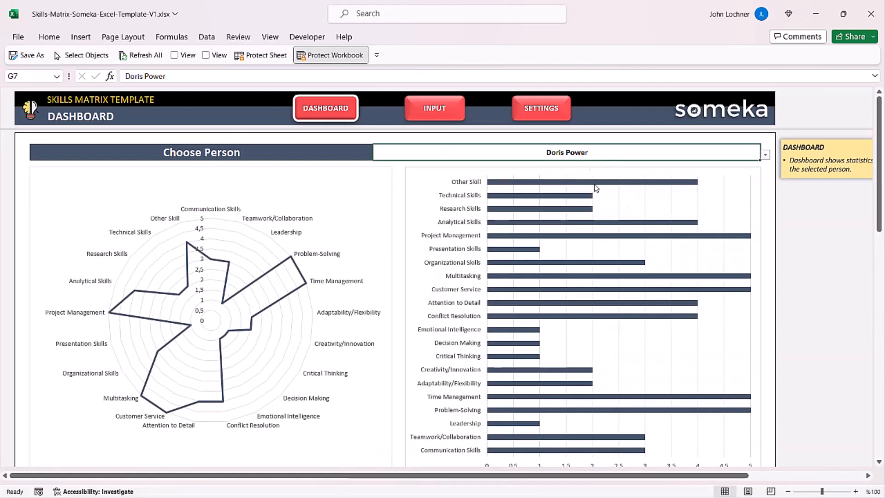
click(763, 154)
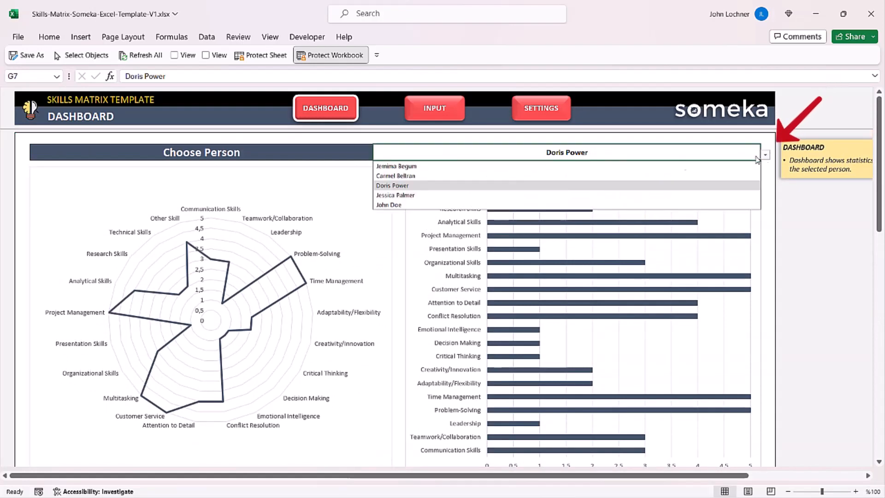
click(395, 175)
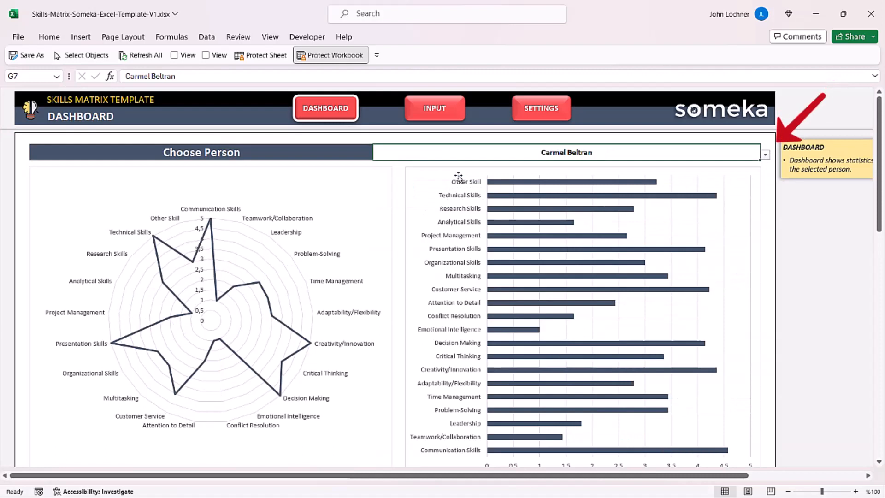
mouse_move(303, 227)
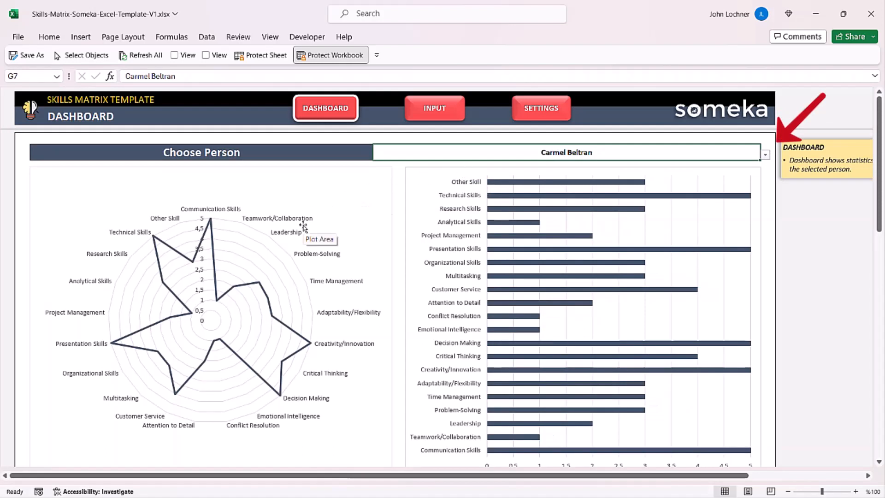
mouse_move(299, 284)
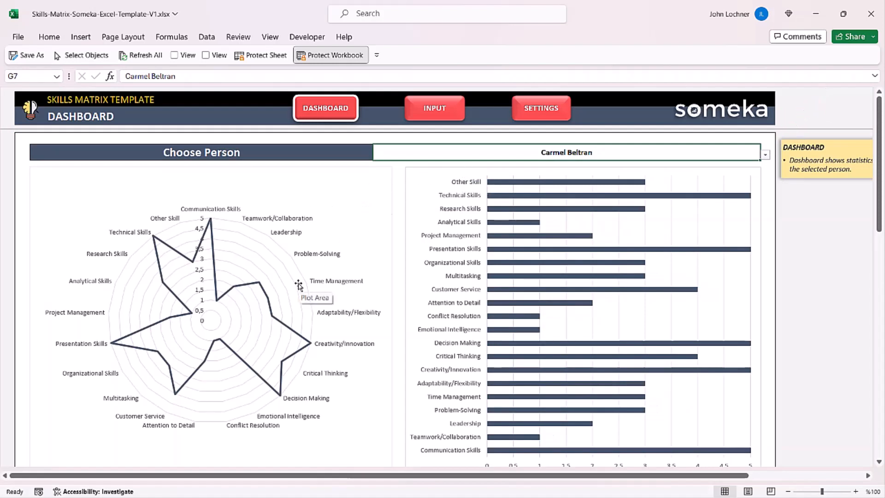
mouse_move(479, 213)
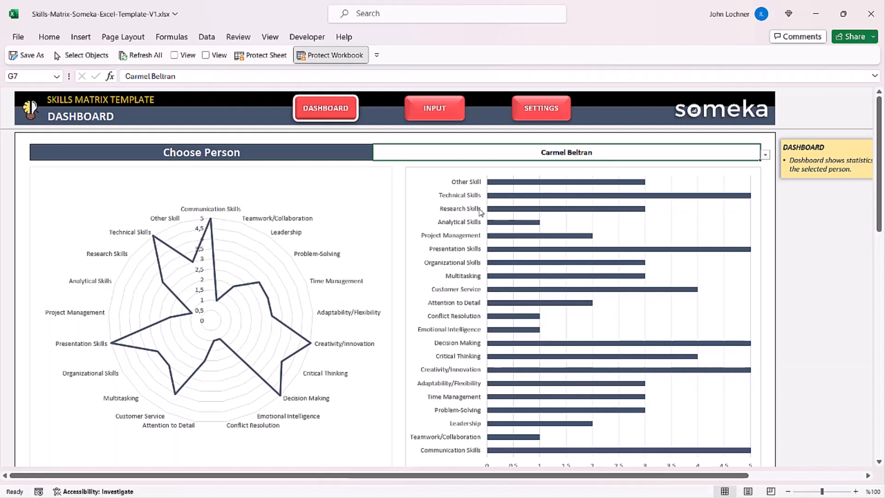
mouse_move(458, 242)
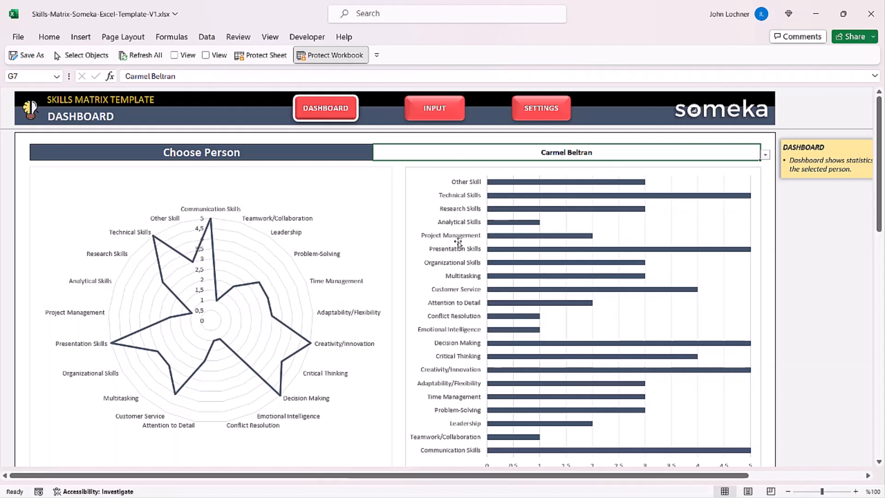
Scroll down the Dashboard to the Choose Department charts and select Operations.
scroll(down, 3)
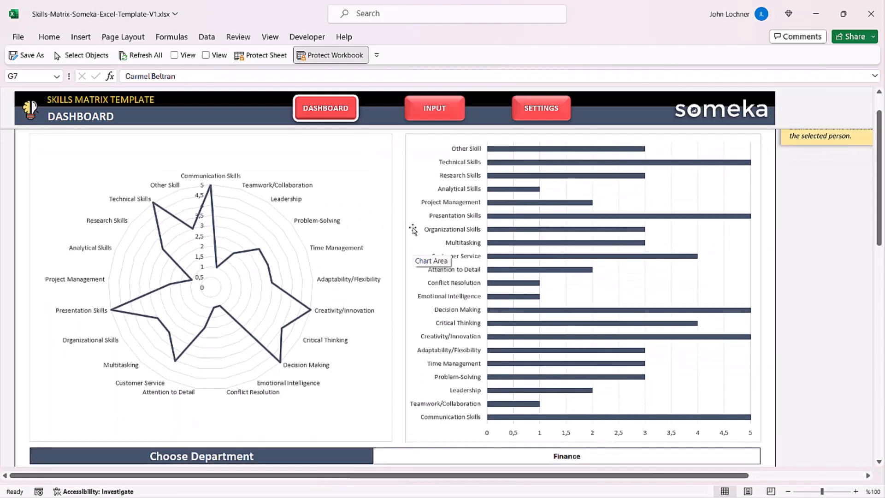
scroll(down, 3)
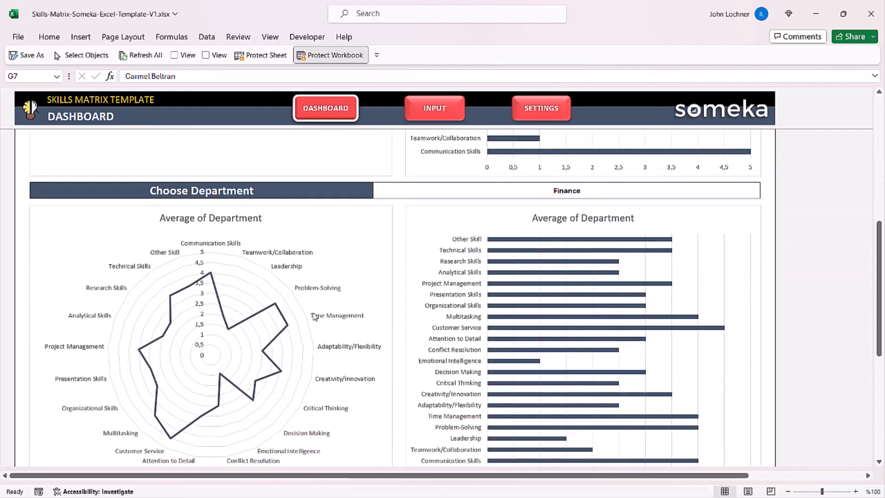
scroll(down, 3)
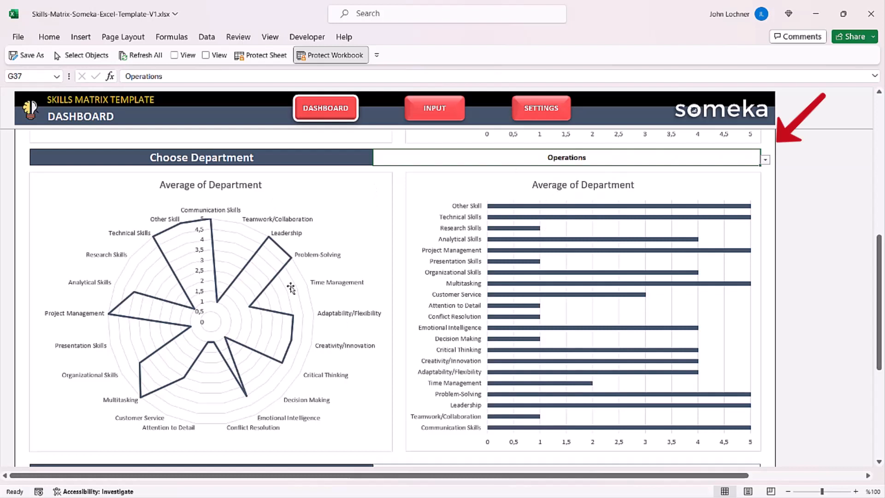
mouse_move(290, 288)
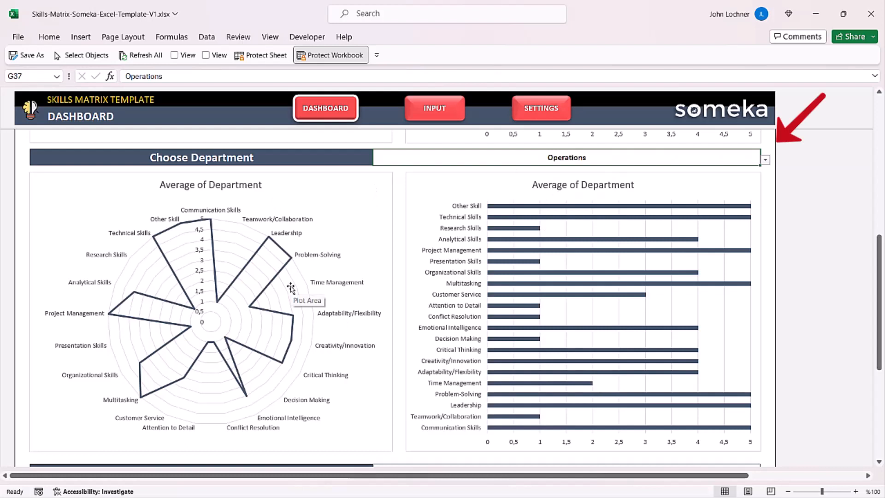
mouse_move(393, 281)
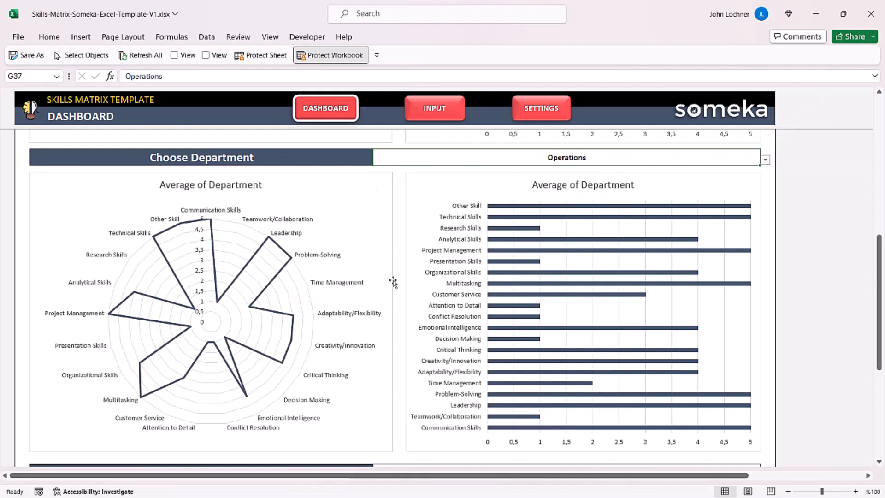
scroll(down, 3)
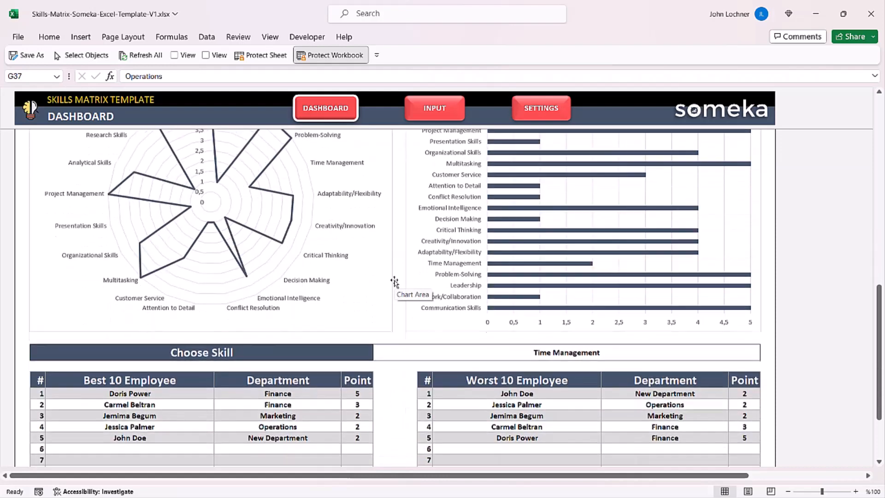
Choose Emotional Intelligence as the ranking skill, then return to the top of the Dashboard.
scroll(down, 3)
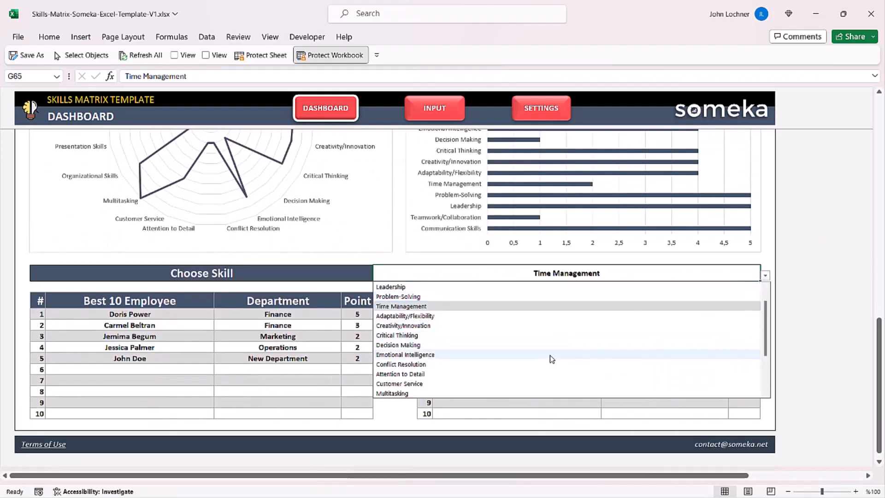
click(405, 354)
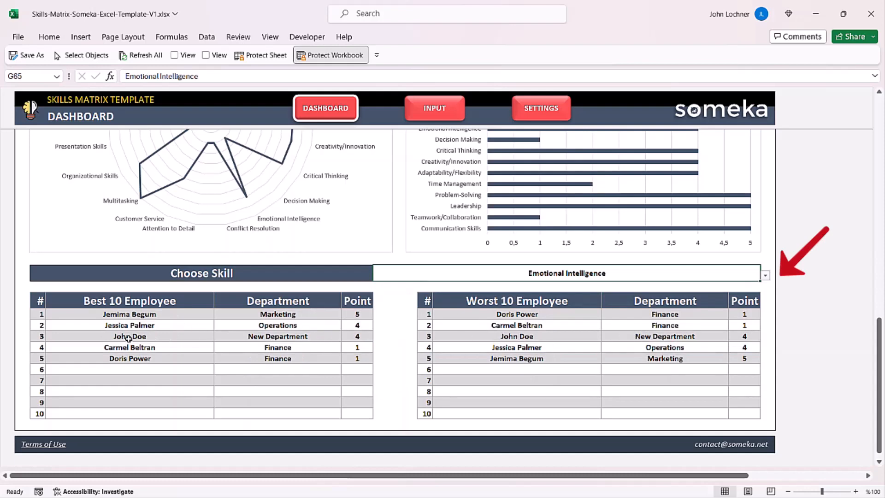
mouse_move(568, 358)
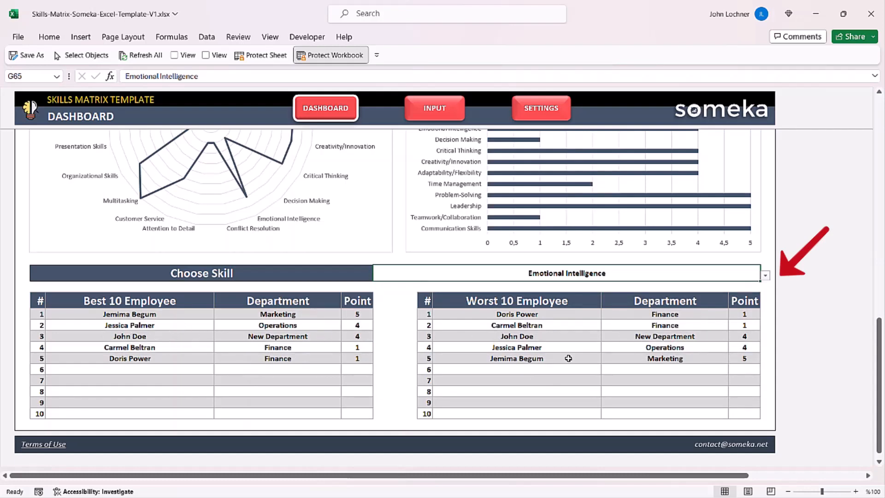
mouse_move(208, 324)
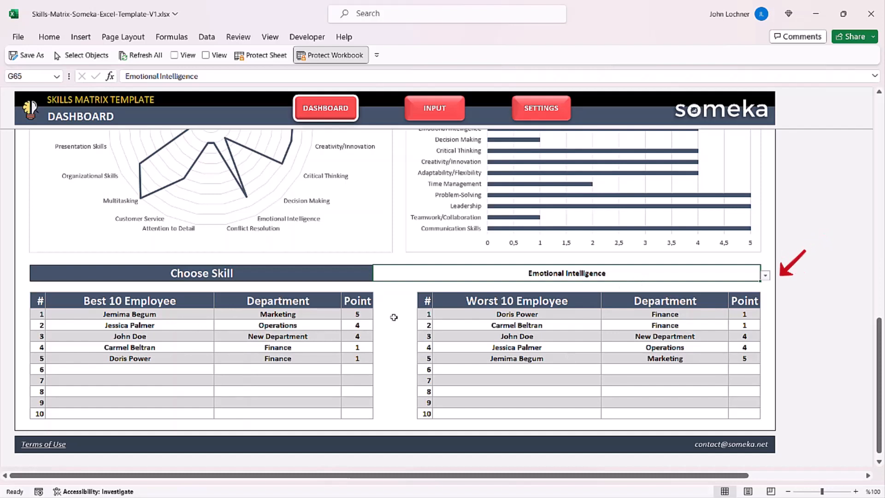
mouse_move(600, 280)
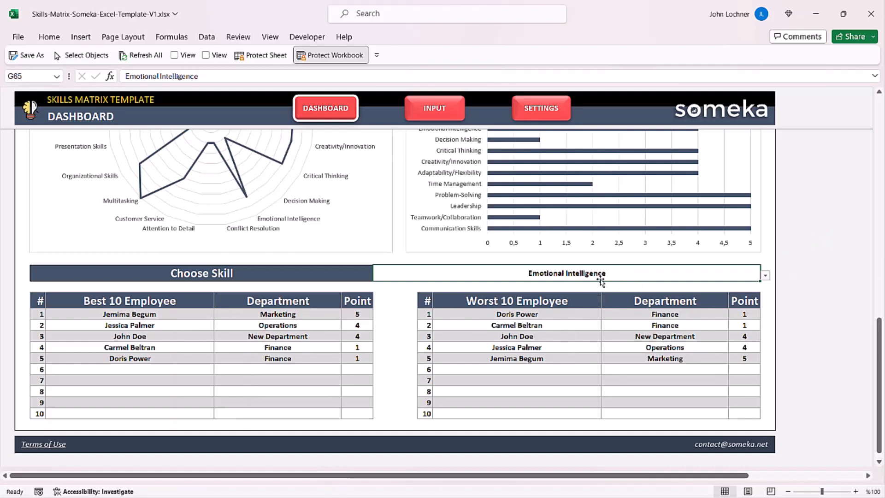
mouse_move(569, 274)
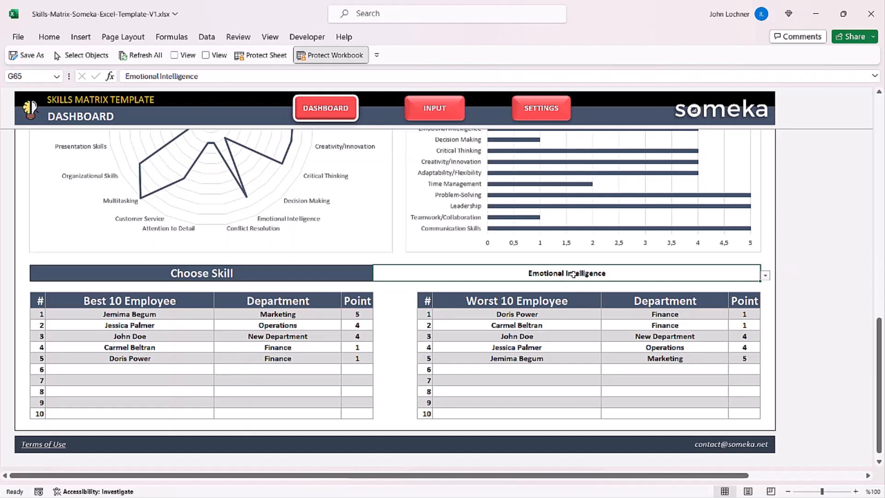
scroll(up, 3)
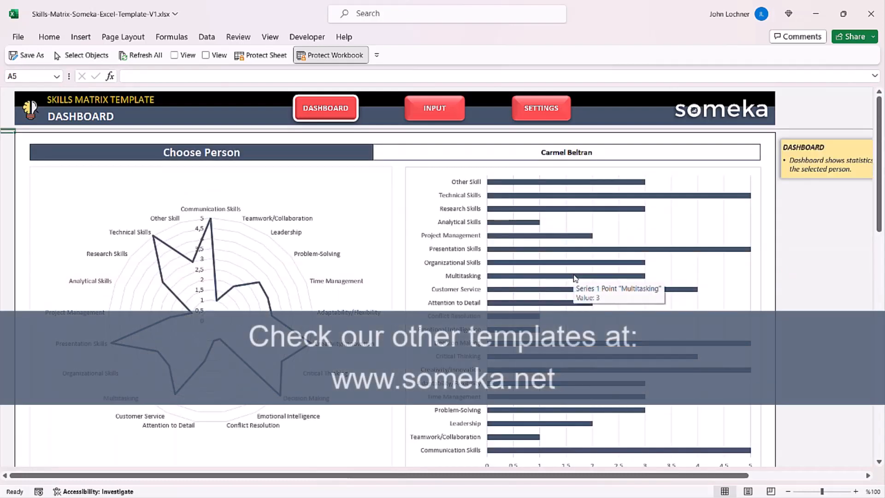